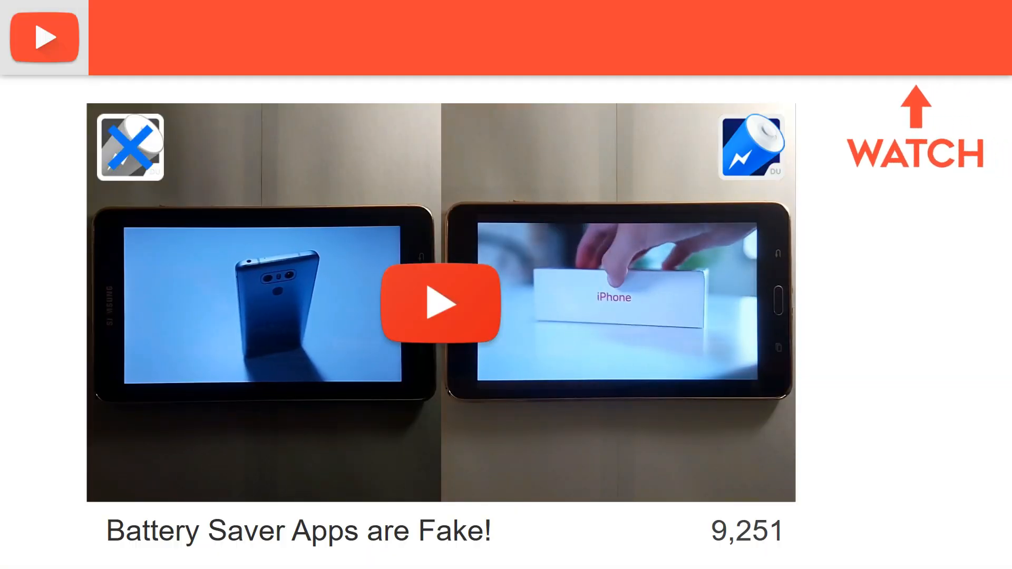
Step: Play past the battery saver video card to the QuadRooter vulnerability article
left_click(441, 305)
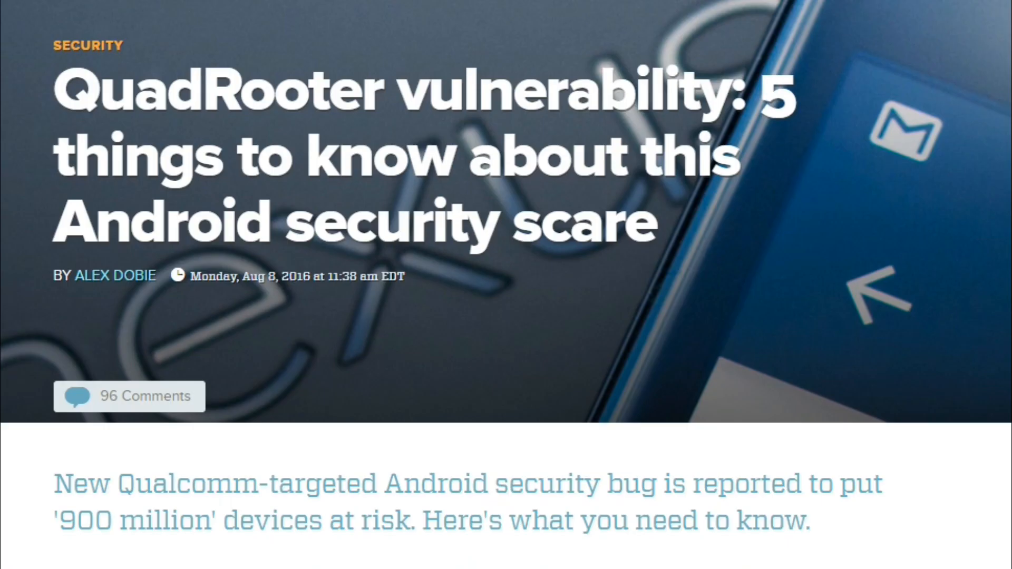
Step: Scroll the QuadRooter article to section 3's Play Store and Verify Apps quote
scroll("down", 3)
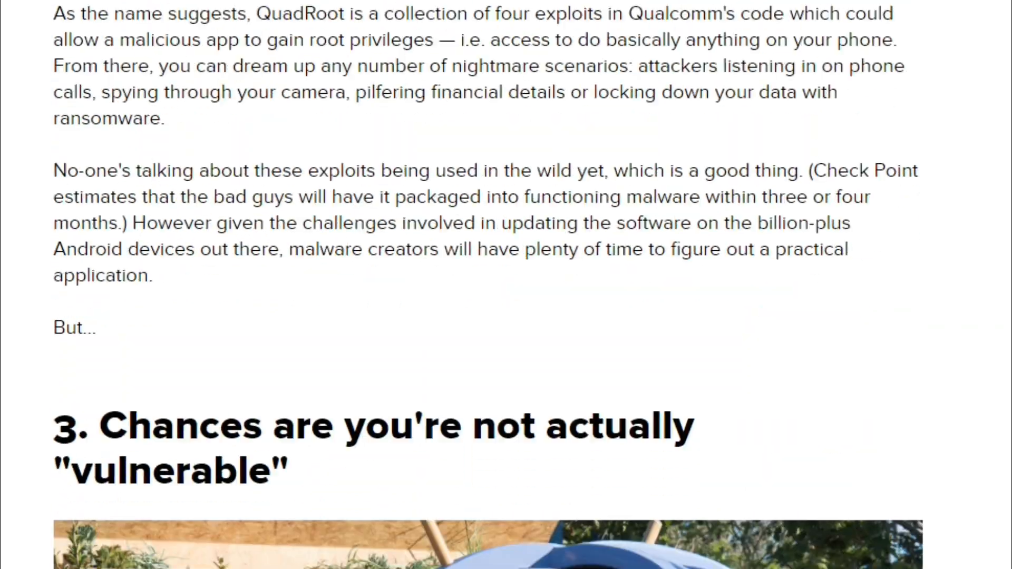
scroll("down", 3)
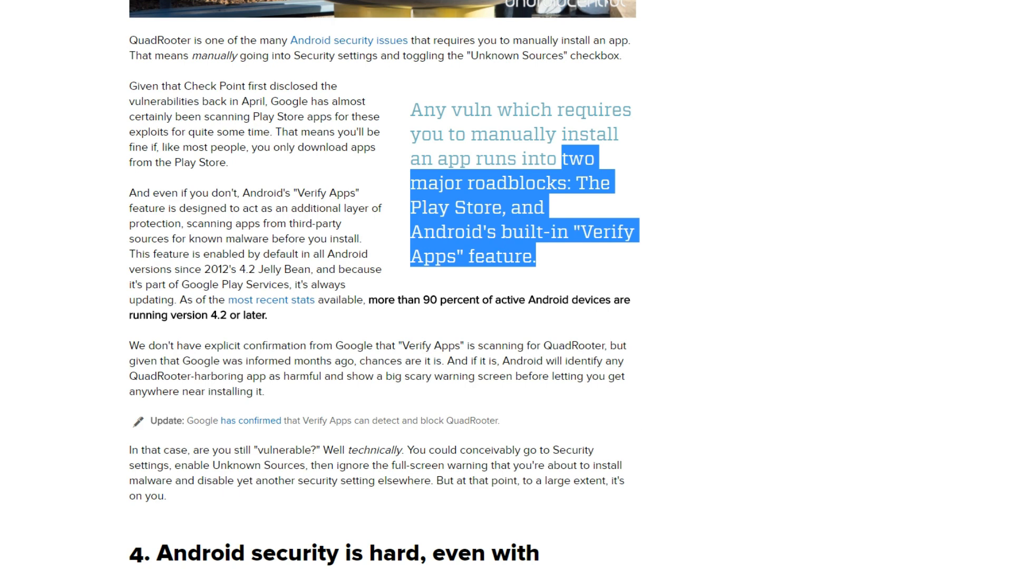
scroll("up", 3)
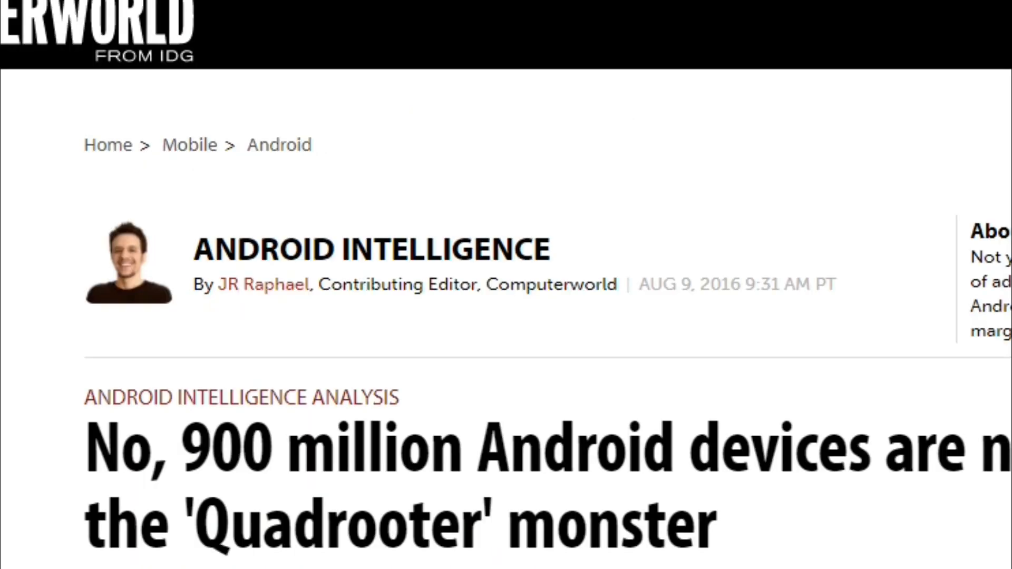
Step: Scroll through Computerworld's Verify Apps paragraphs, ending on the ad-filled DU battery app screen
scroll("down", 3)
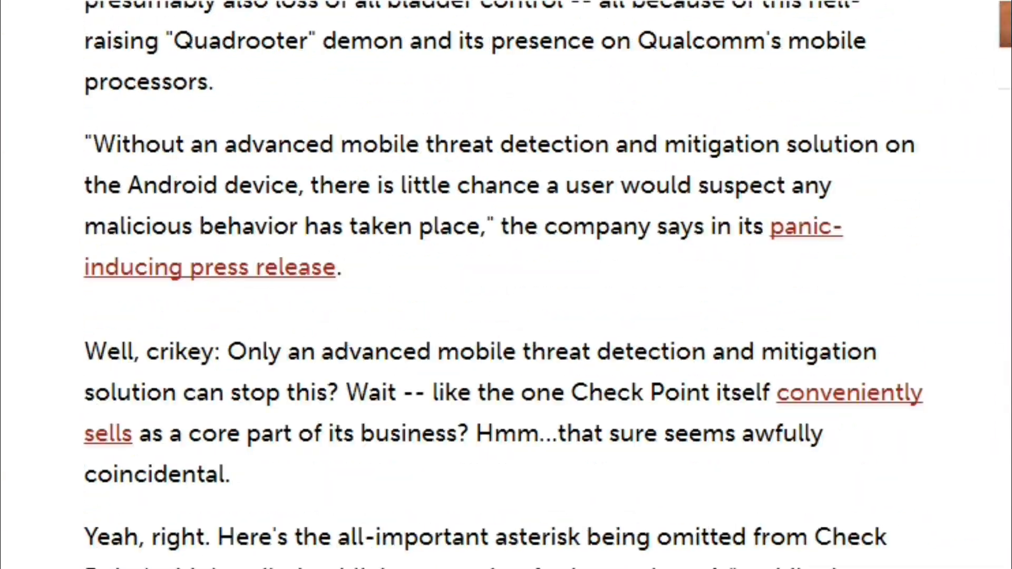
scroll("down", 3)
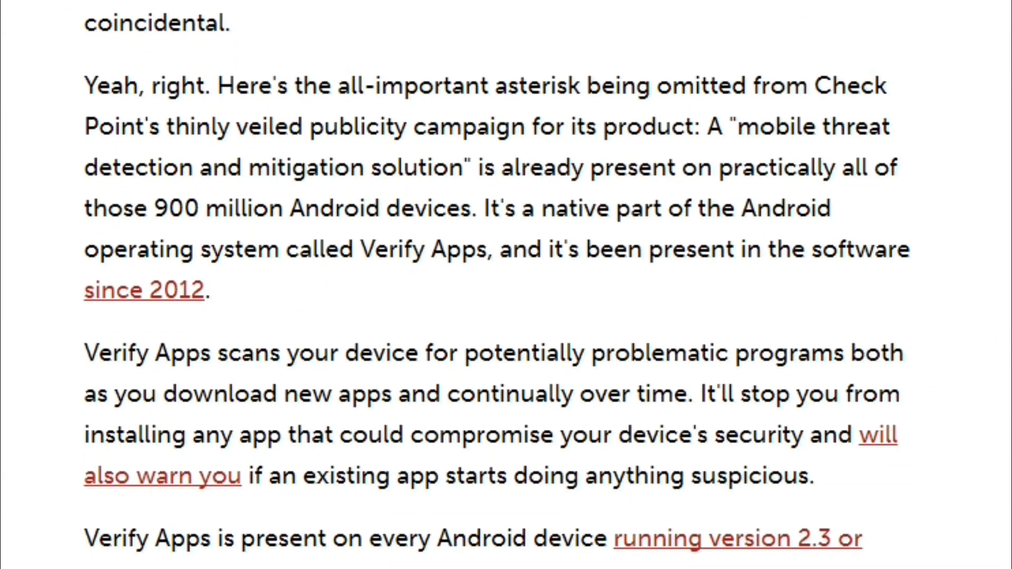
scroll("down", 3)
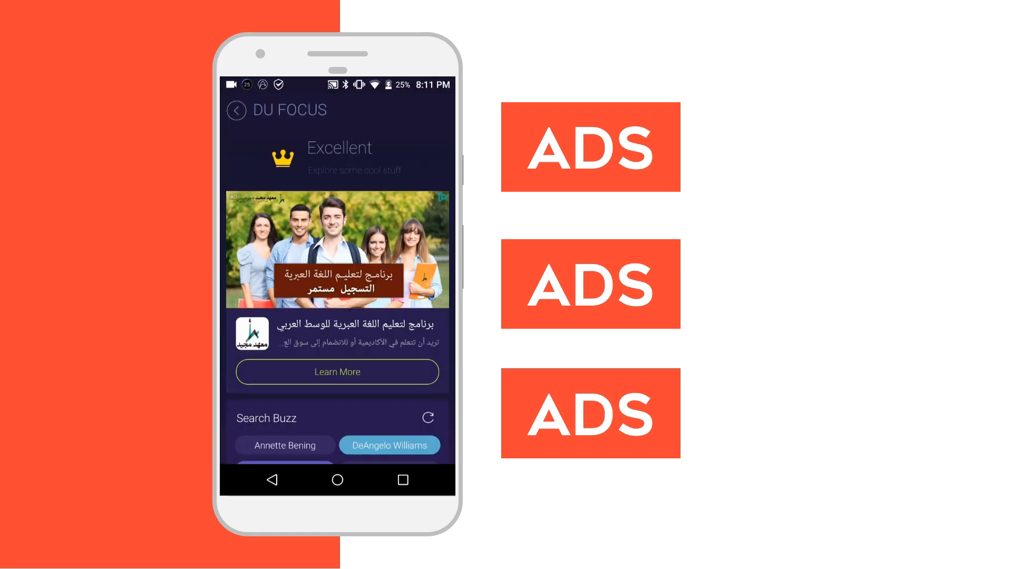
Step: Show Security Master's VIP subscription prices, then the battery saver, booster and antivirus icon collage
scroll("down", 3)
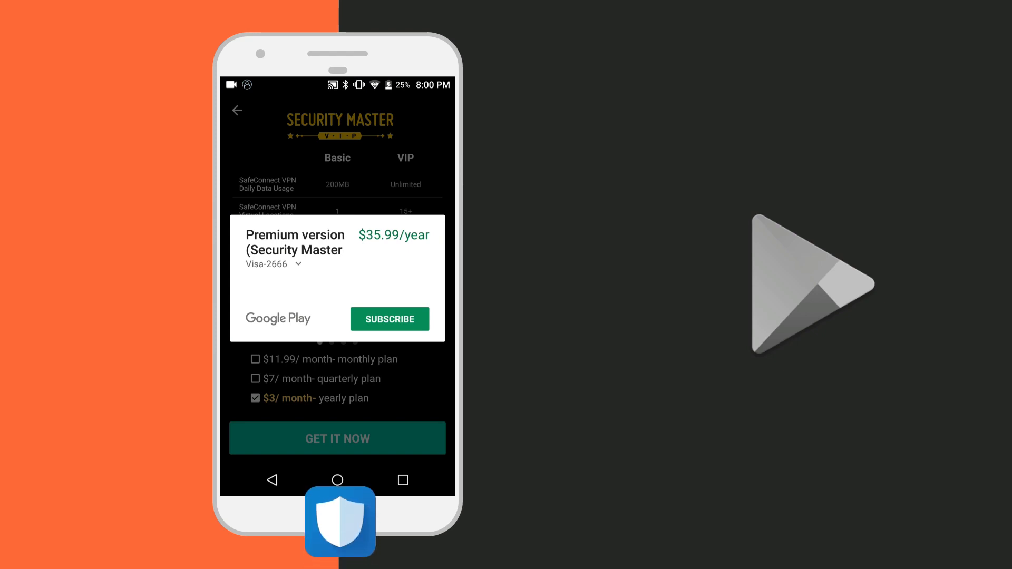
left_click(255, 379)
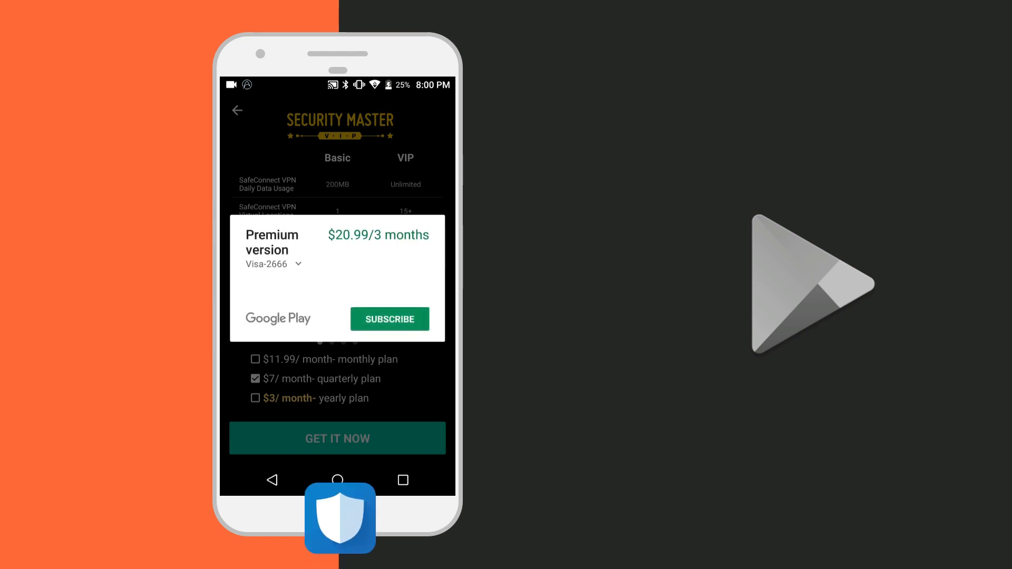
left_click(254, 359)
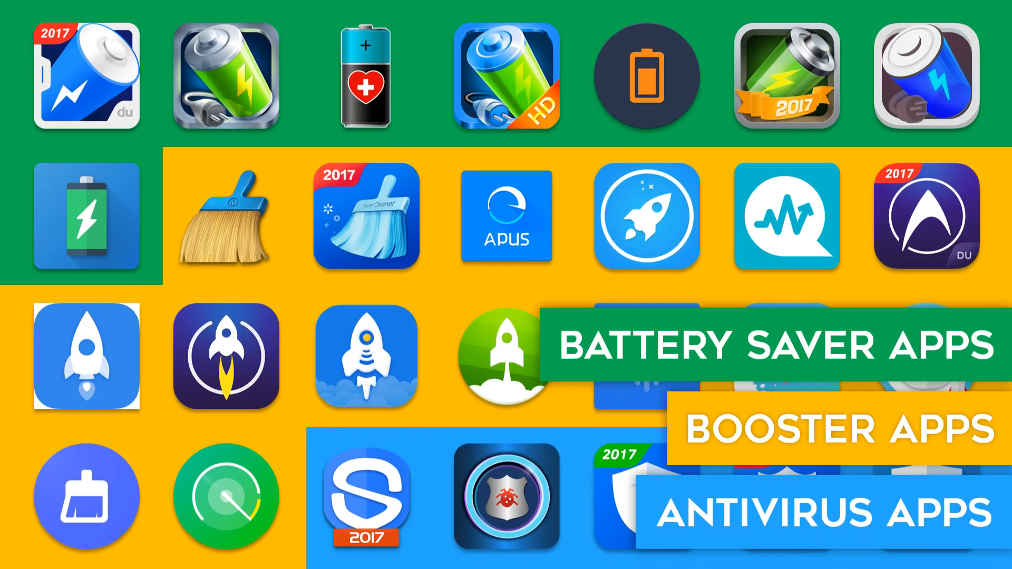
scroll("down", 3)
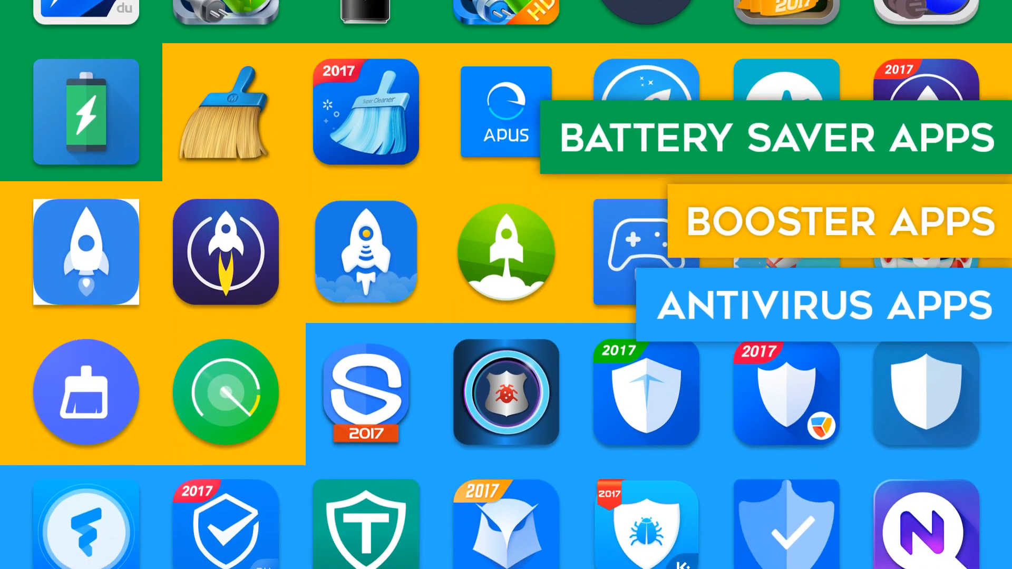